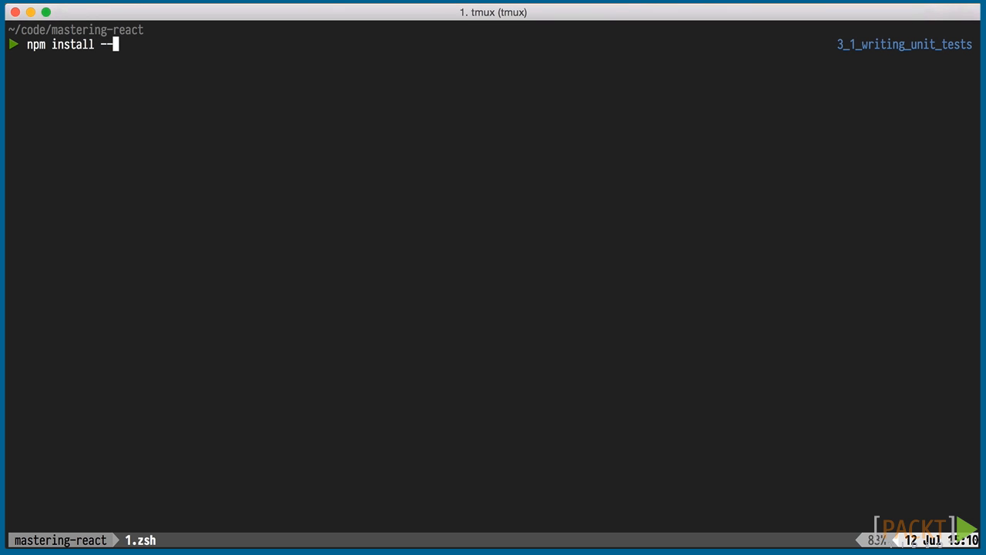
Install babel, mocha and expect.js with npm install --save
text(save babel moch)
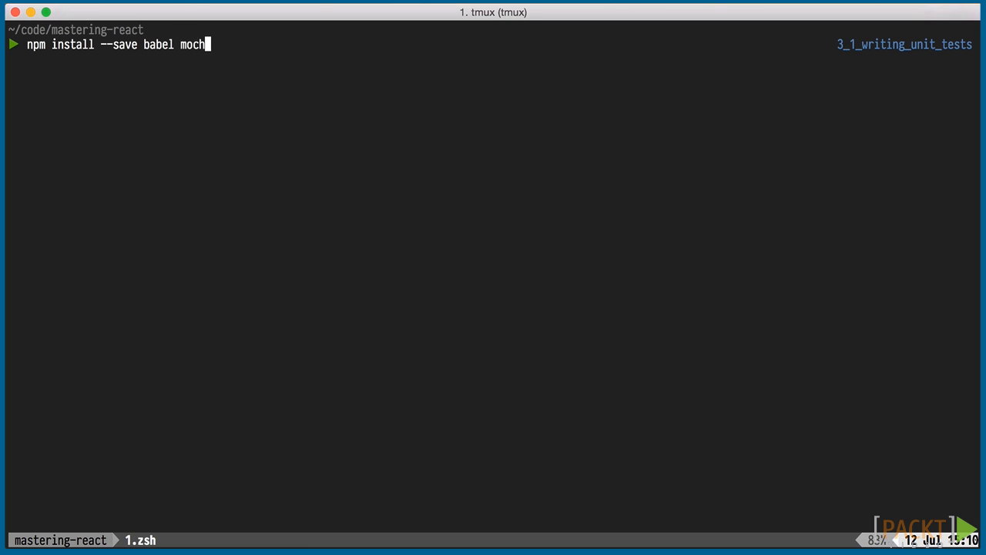
text(a expect.js)
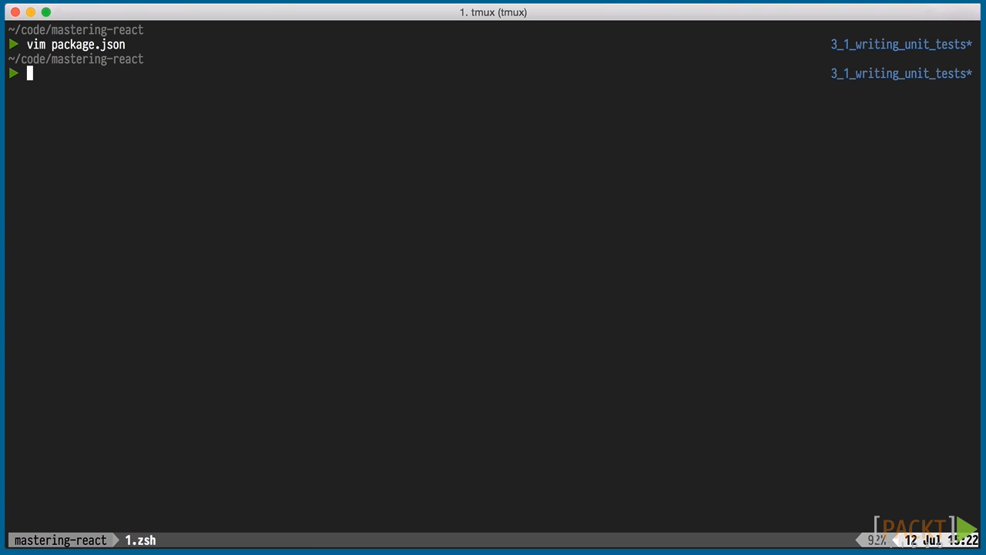
Create test/components/orders with an empty order_row_test.js, then clear the screen
text(mkdir -p test)
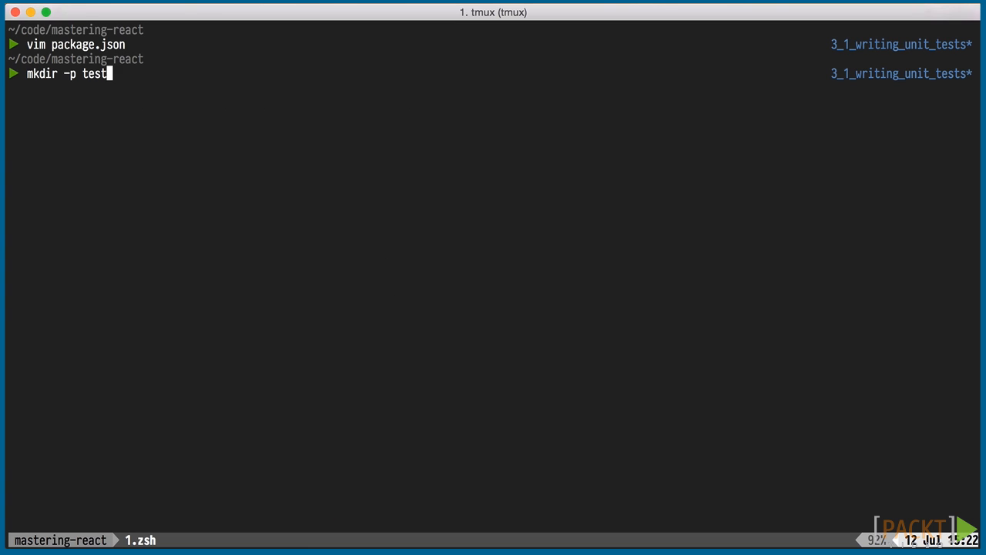
text(/components/orders)
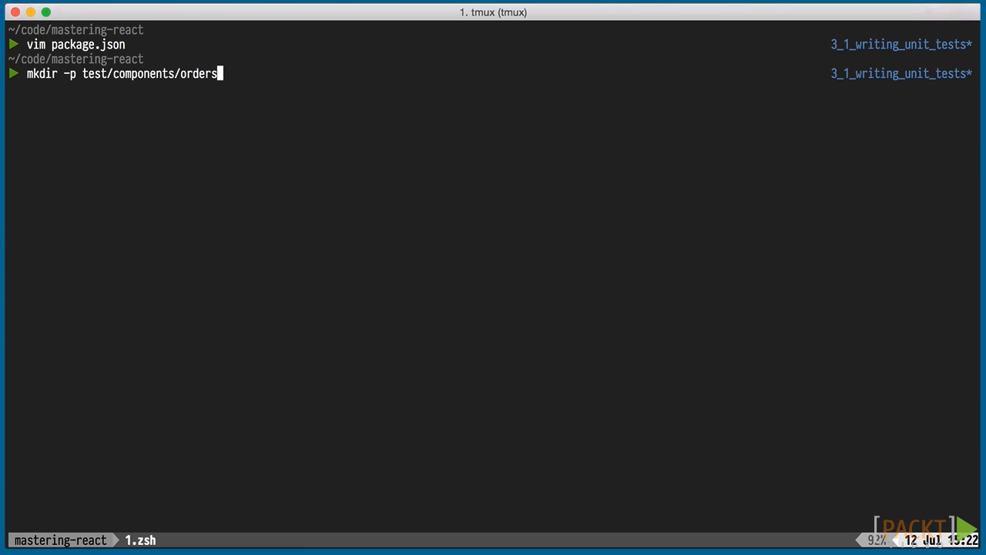
text(touch)
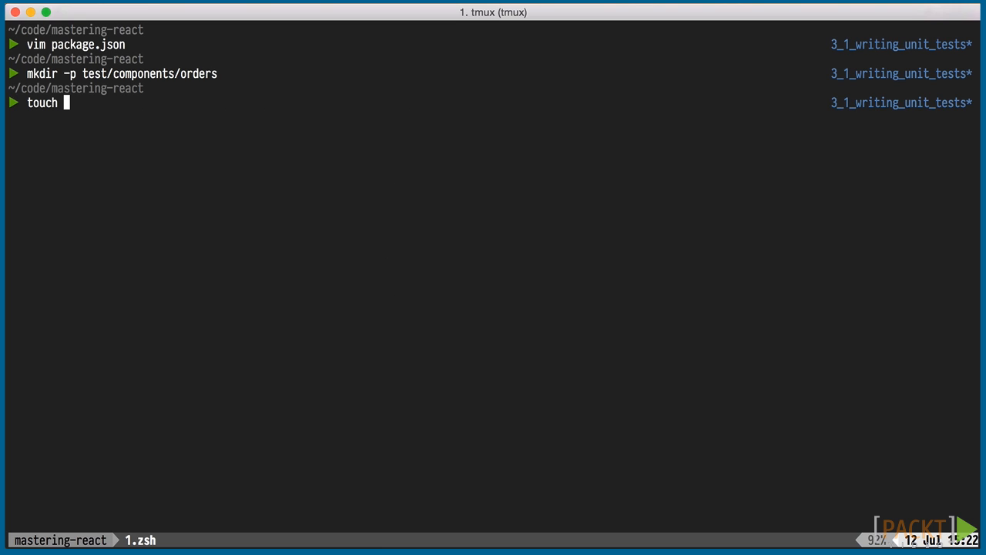
text(test/components/orders/order_row_test.js)
text(npm test)
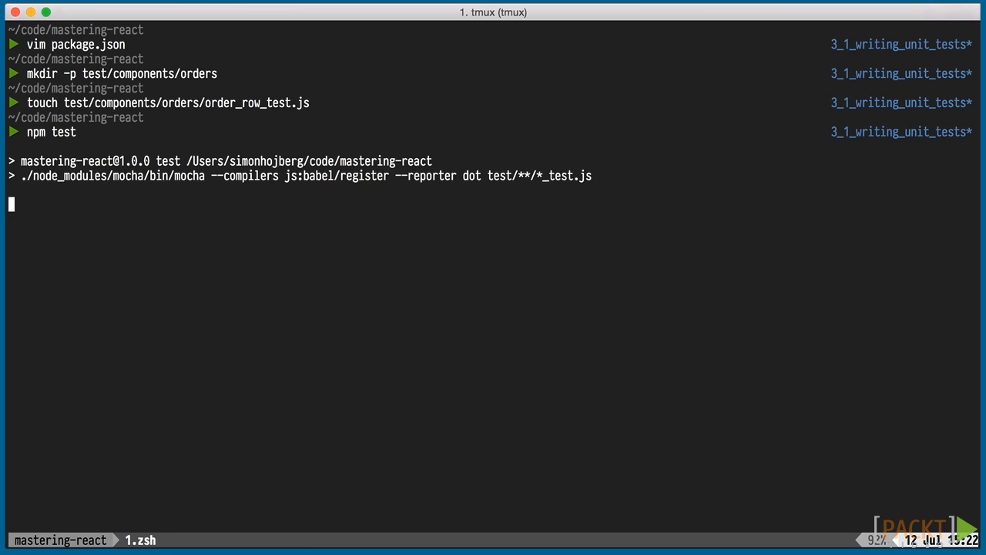
key(Enter)
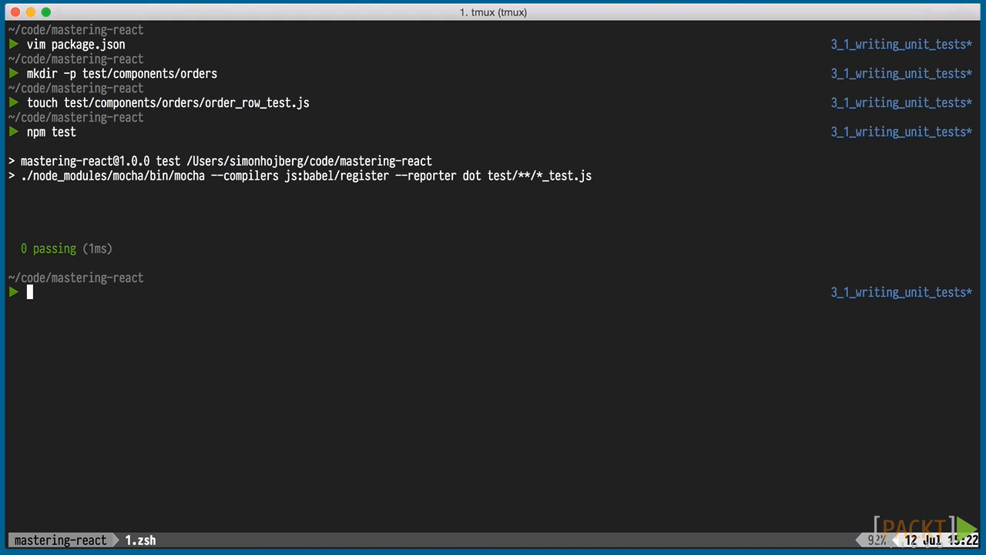
text(cle)
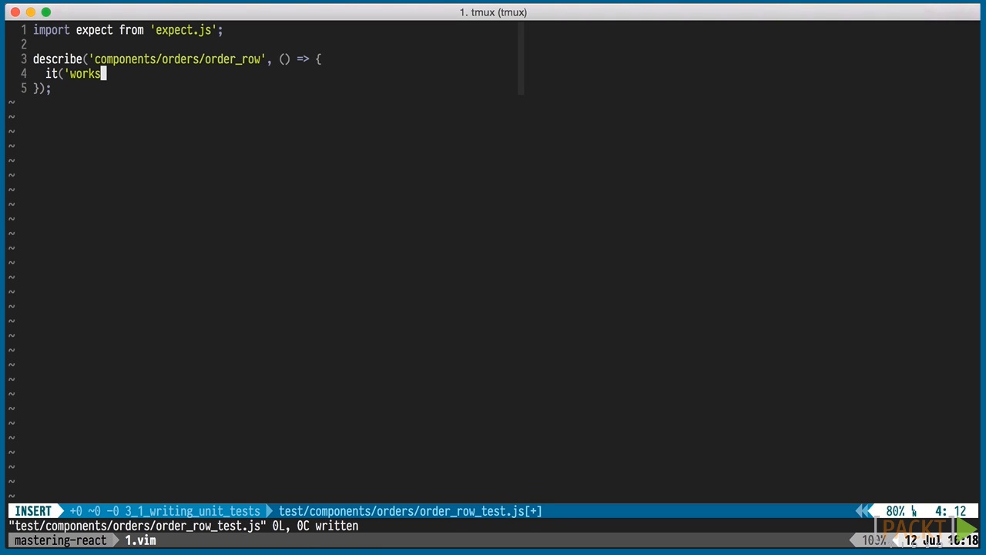
Write a failing 'works' test asserting expect(1).to.eql(2) in order_row_test.js
text(', () => {)
text(});)
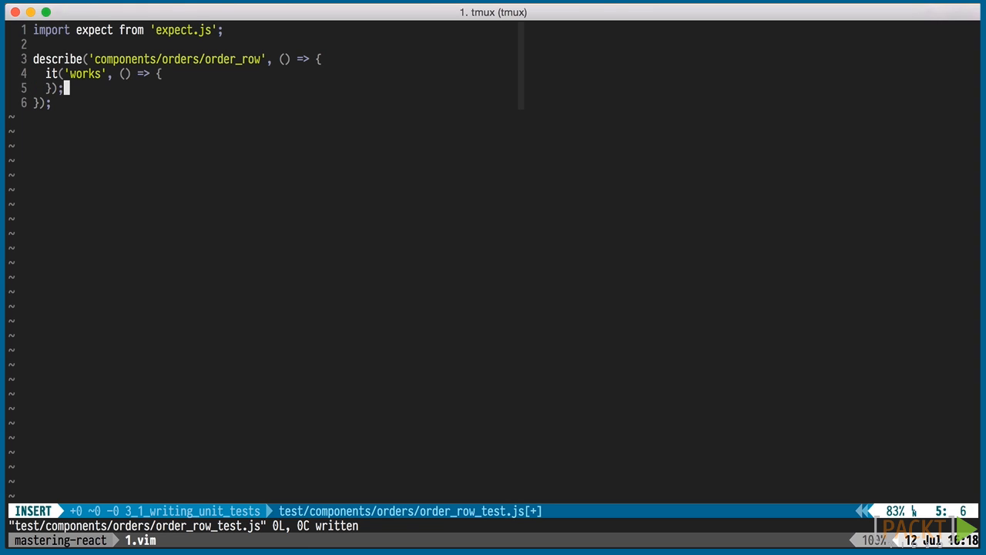
text(expect)
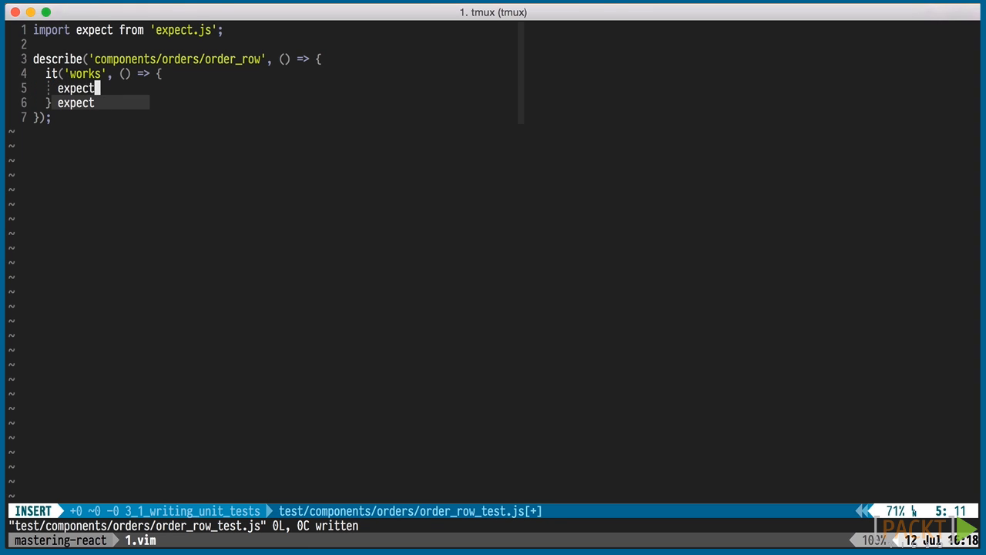
text((1).to.)
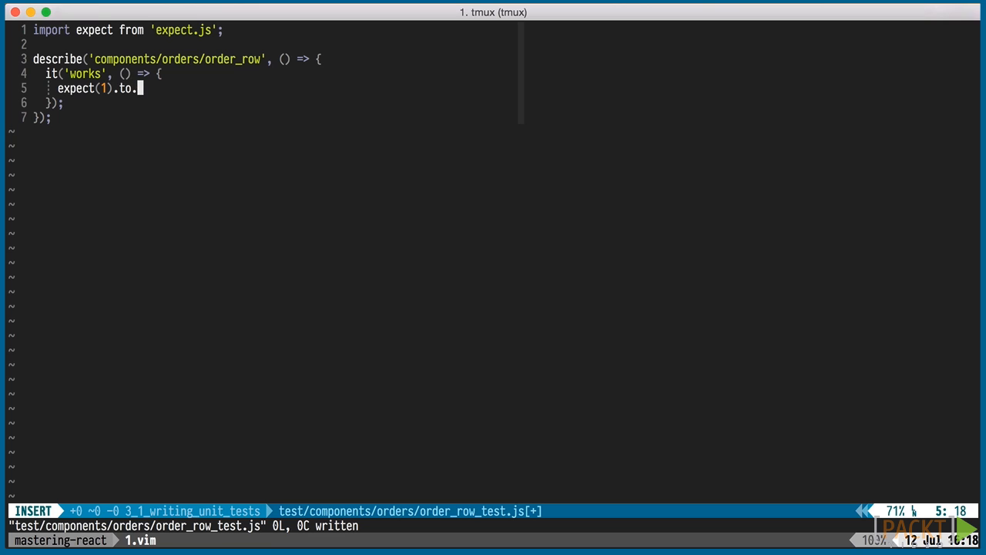
text(eql()
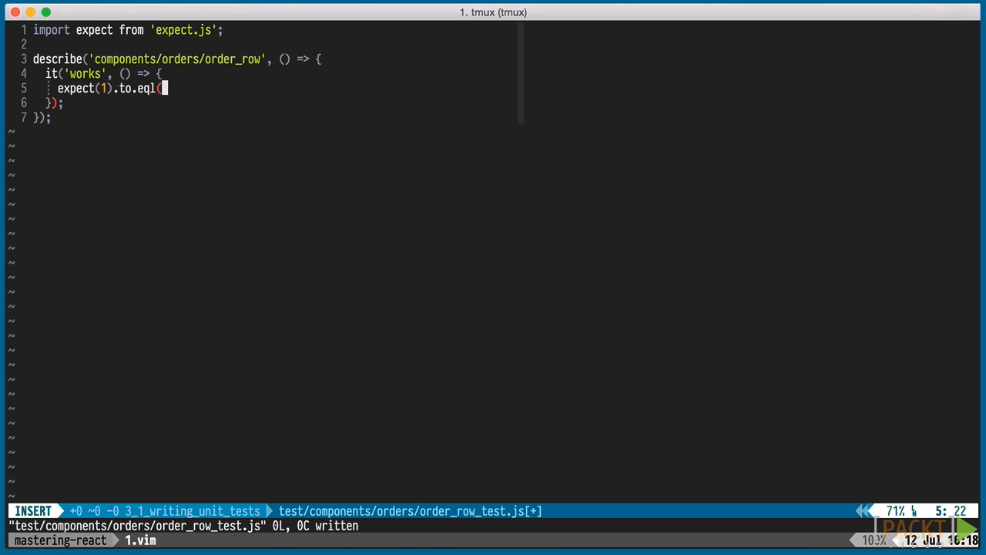
text(2);)
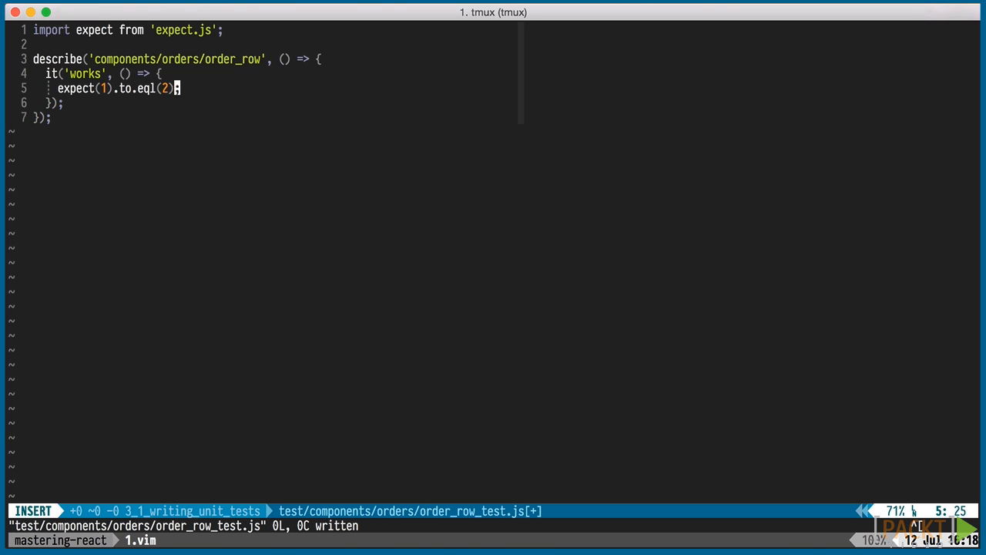
key(Escape)
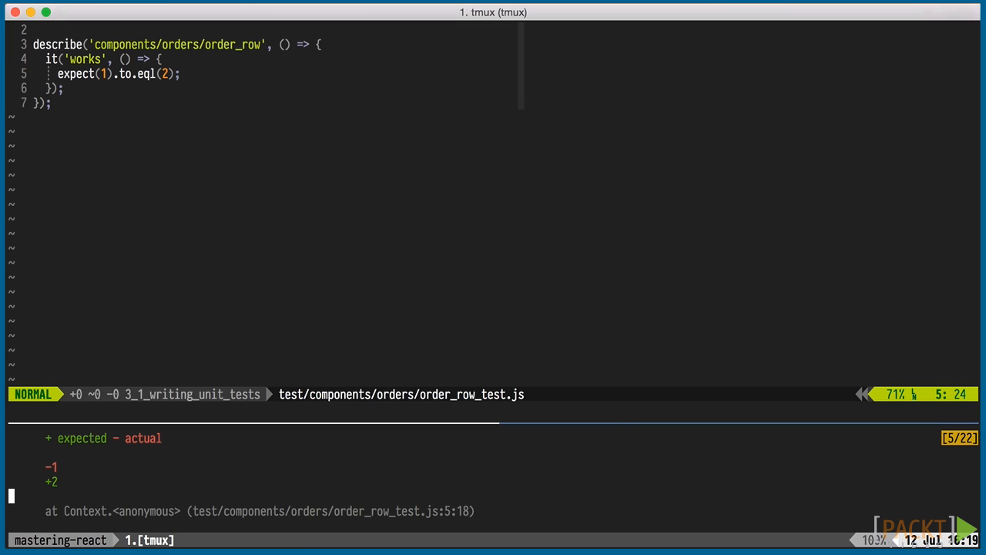
Change the assertion to eql(1), import OrderRow from '../../../src/components/orders/order_row', and save
key(i)
text(1)
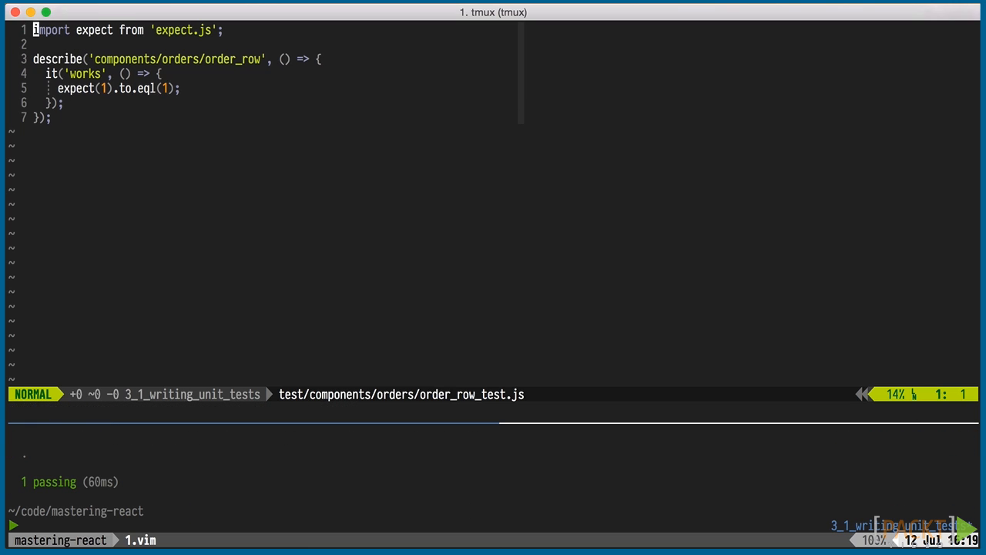
text(import Order)
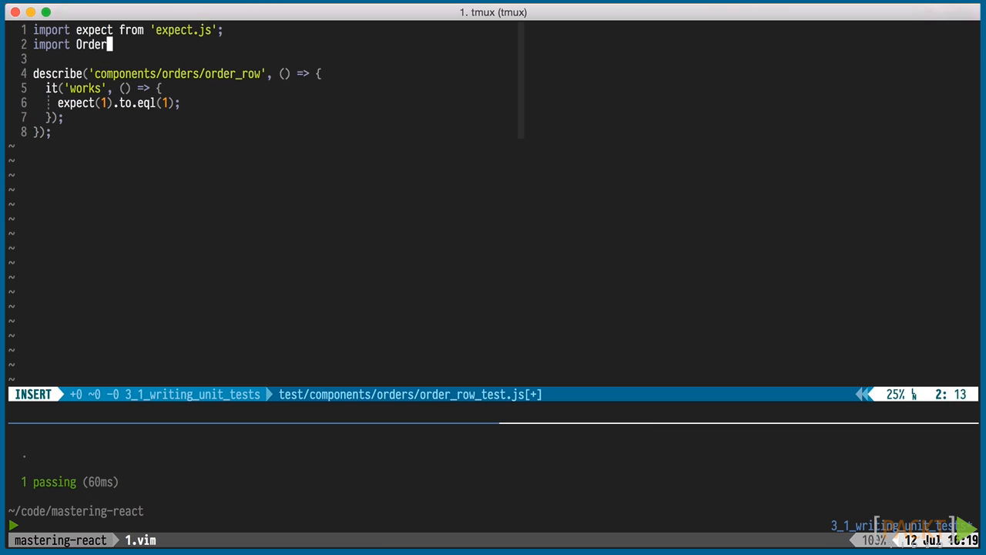
text(Row from '../../../src/)
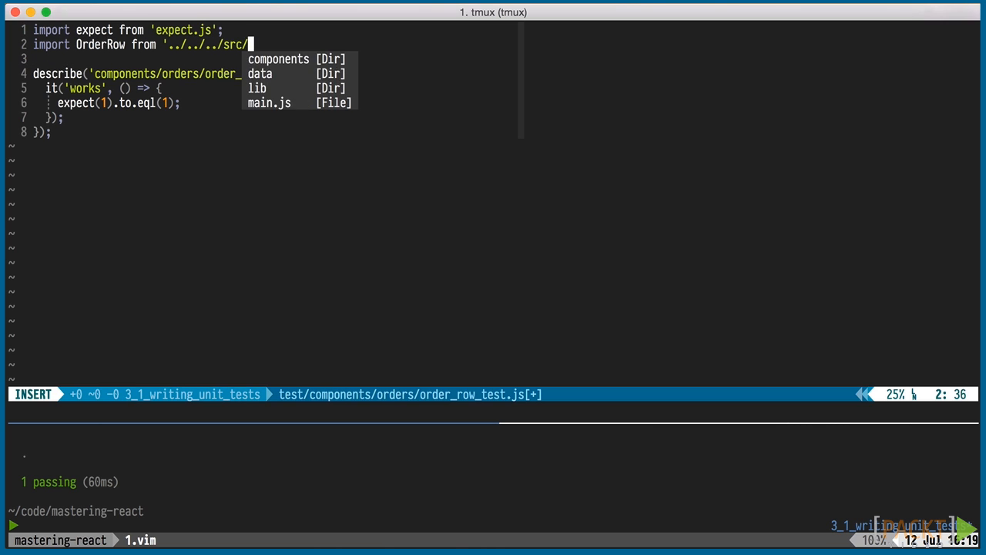
text(components/orders/order_row';)
click(493, 409)
text(:w)
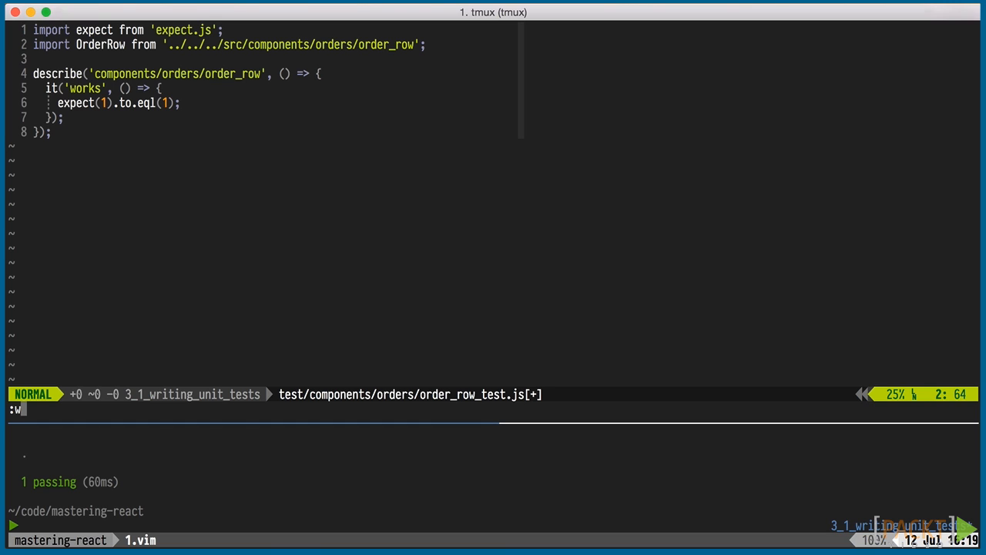
key(Return)
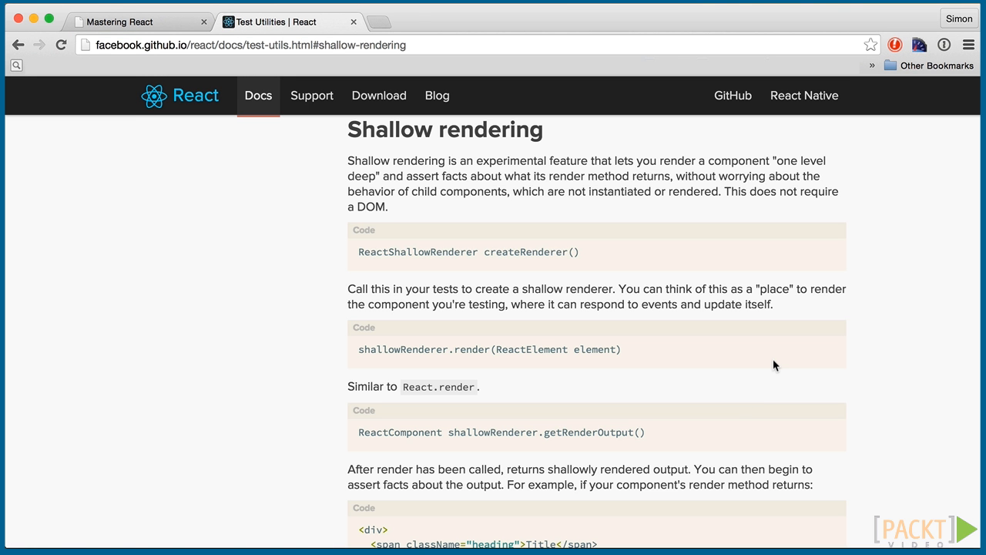
Read through the Shallow rendering example in React Test Utilities, then return to the terminal
scroll(down, 3)
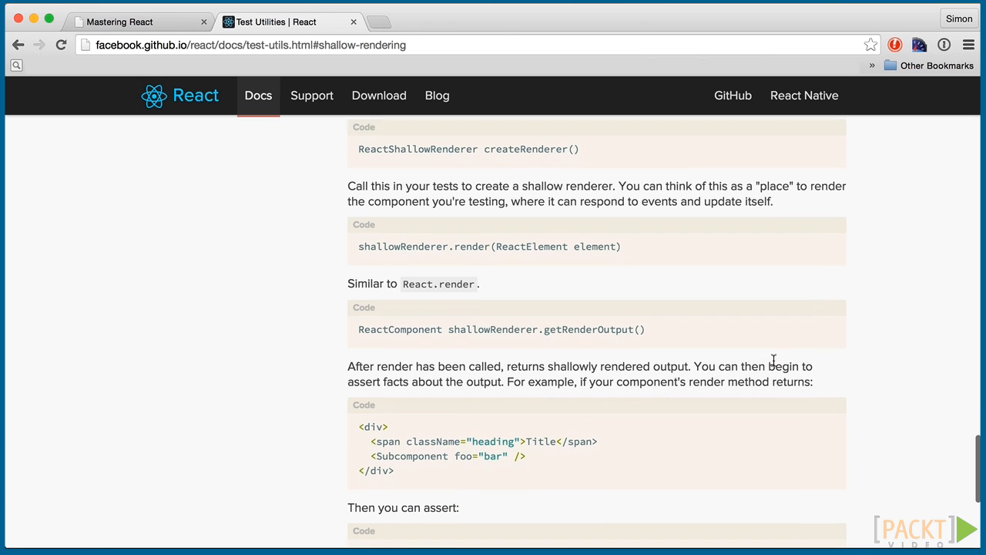
scroll(down, 3)
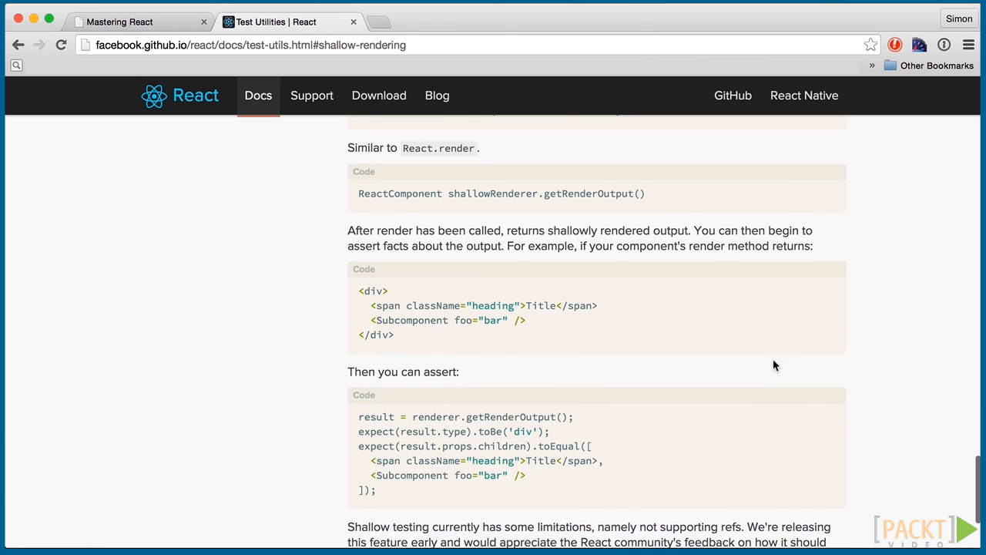
scroll(down, 3)
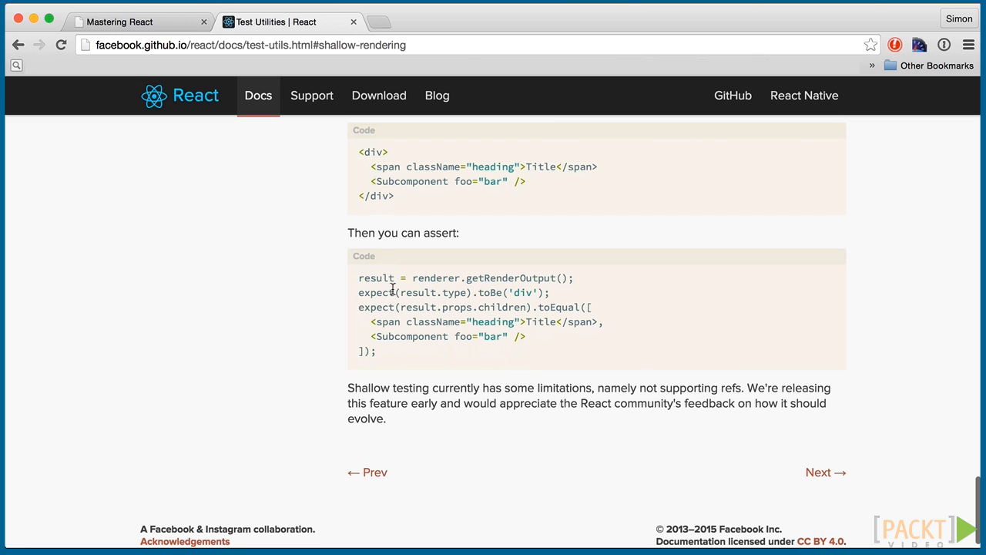
drag(359, 278, 376, 351)
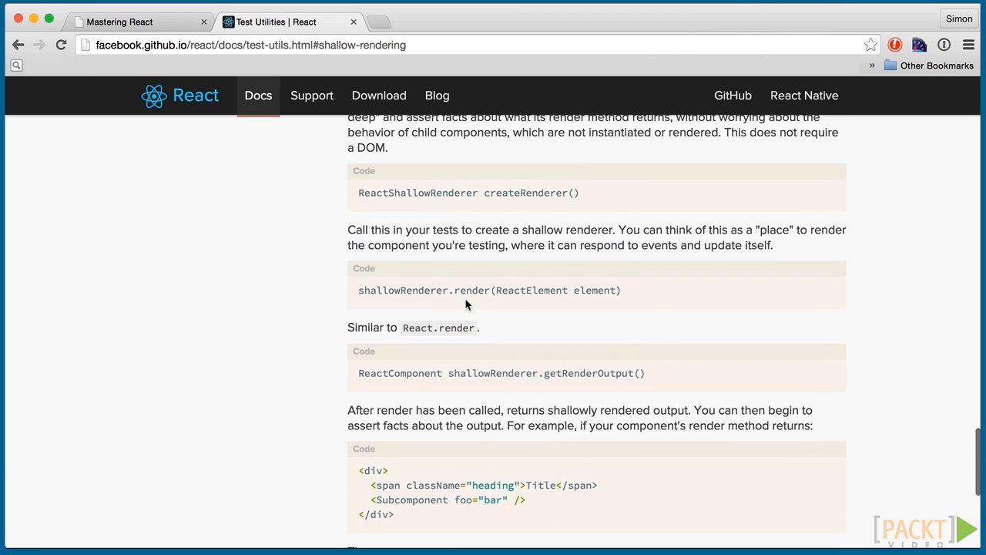
key(cmd+tab)
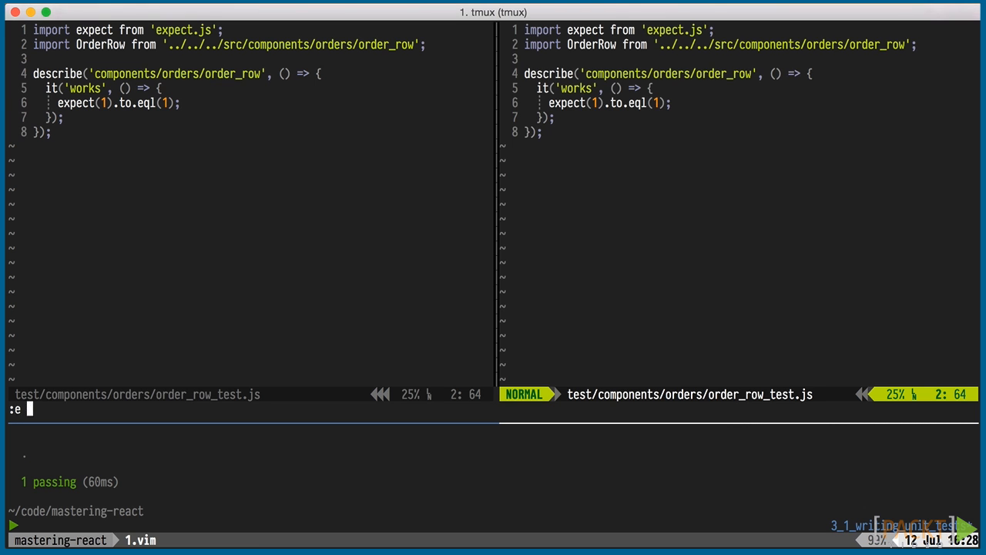
Write test/test_helper.js using TestUtils.createRenderer and export { renderShallow }
text(test/test_helper.js" 0L, 0C written)
text(import React from)
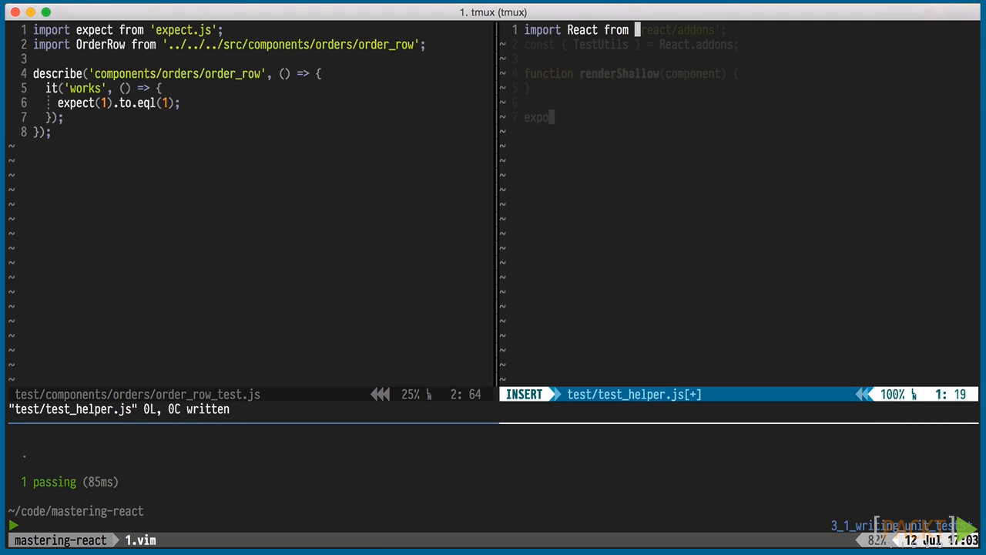
text(rt { renderShallow };)
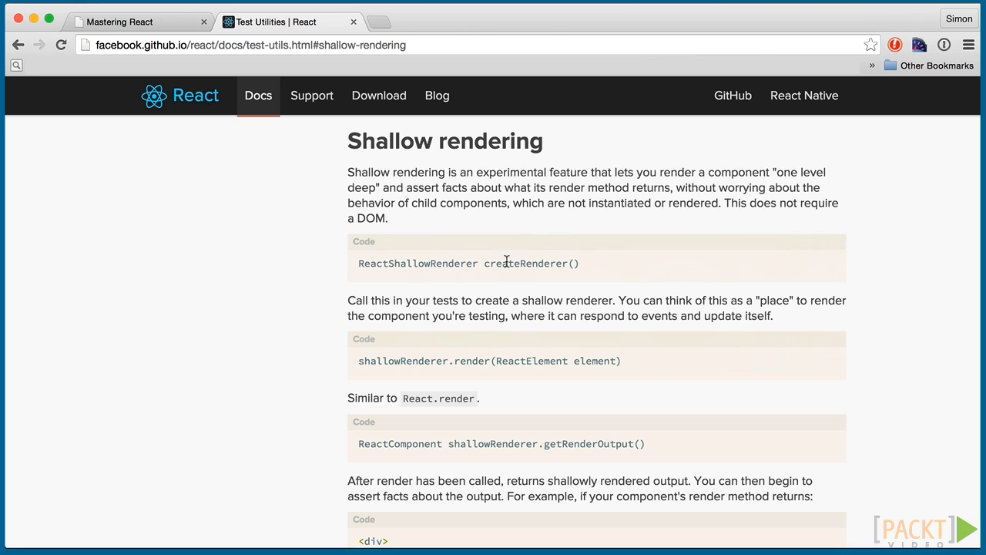
double_click(493, 443)
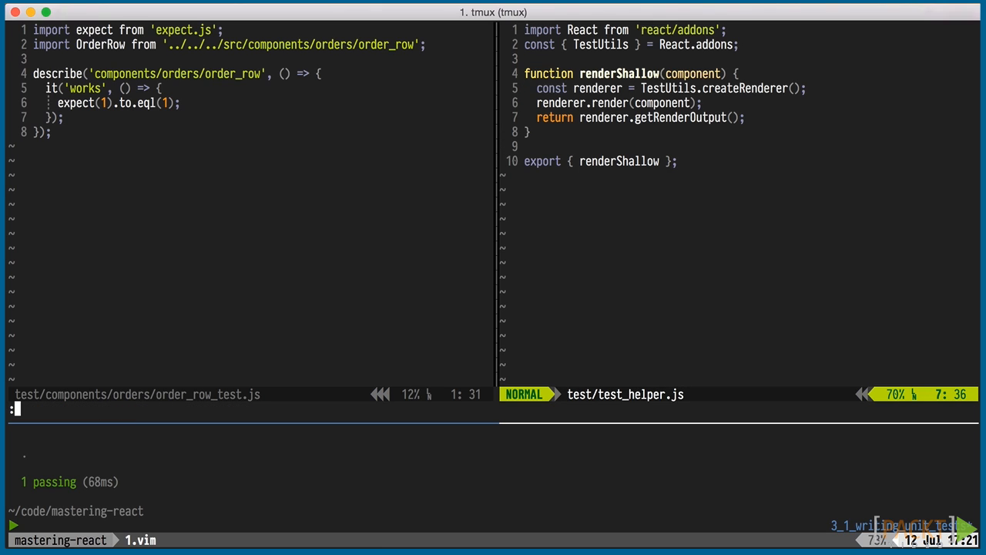
text(q)
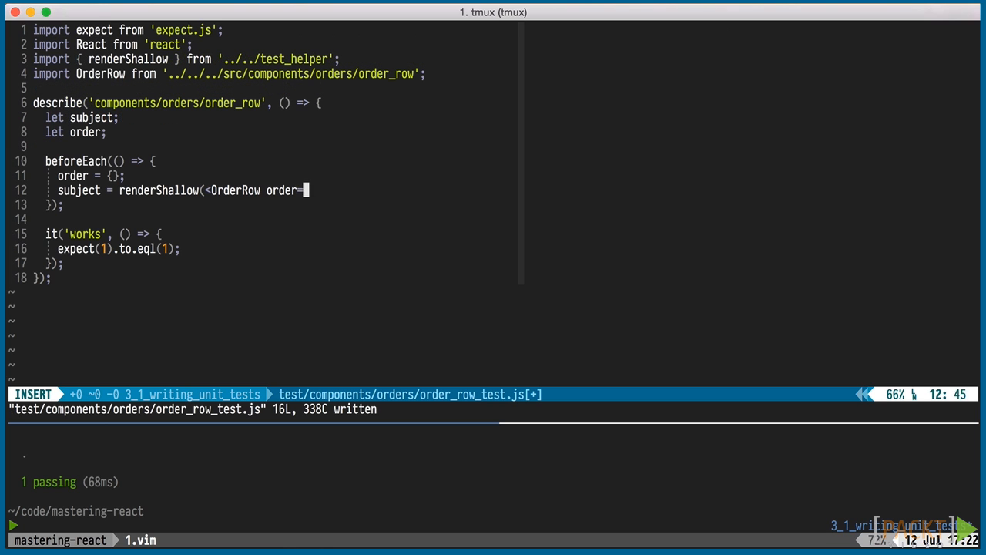
Shallow-render <OrderRow order={order} /> in beforeEach, save, and run :call RunAllJSTests()
text({order} />)
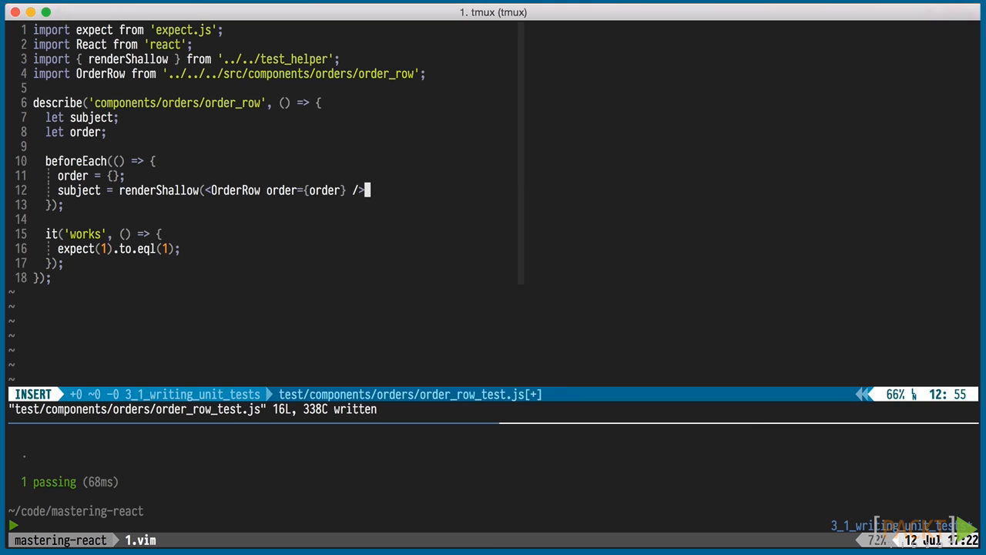
key(Escape)
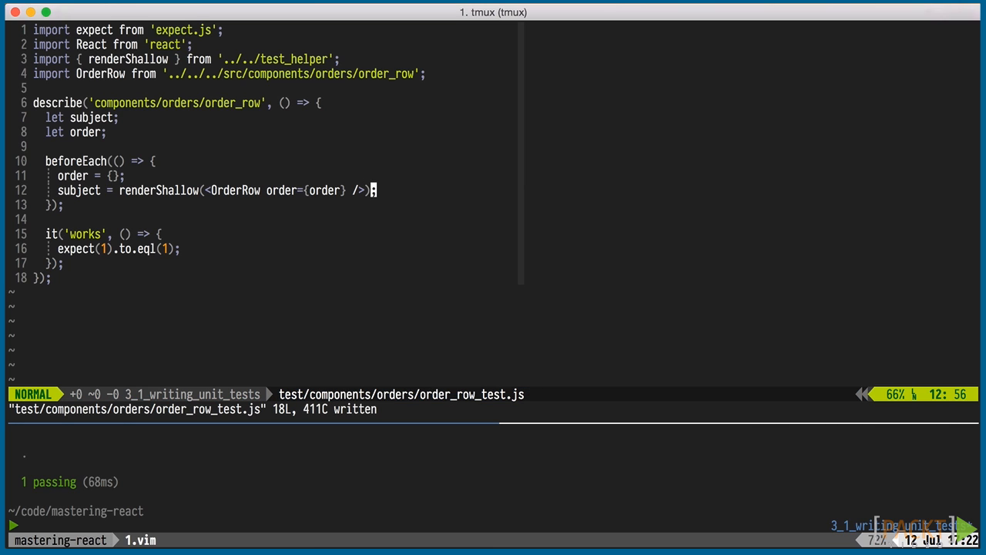
text(:call RunAllJSTests())
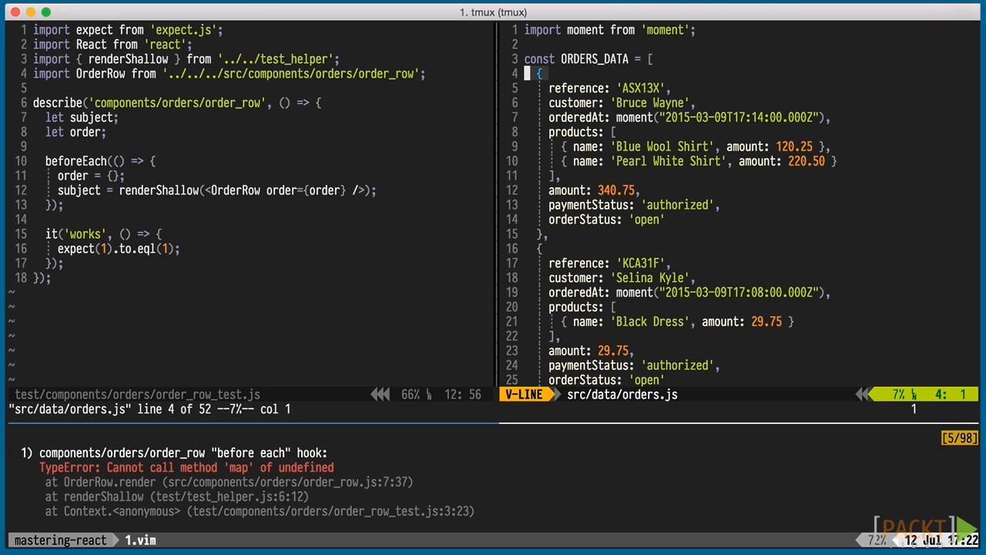
Paste the first order from orders.js into beforeEach and add import moment from 'moment'
key(y)
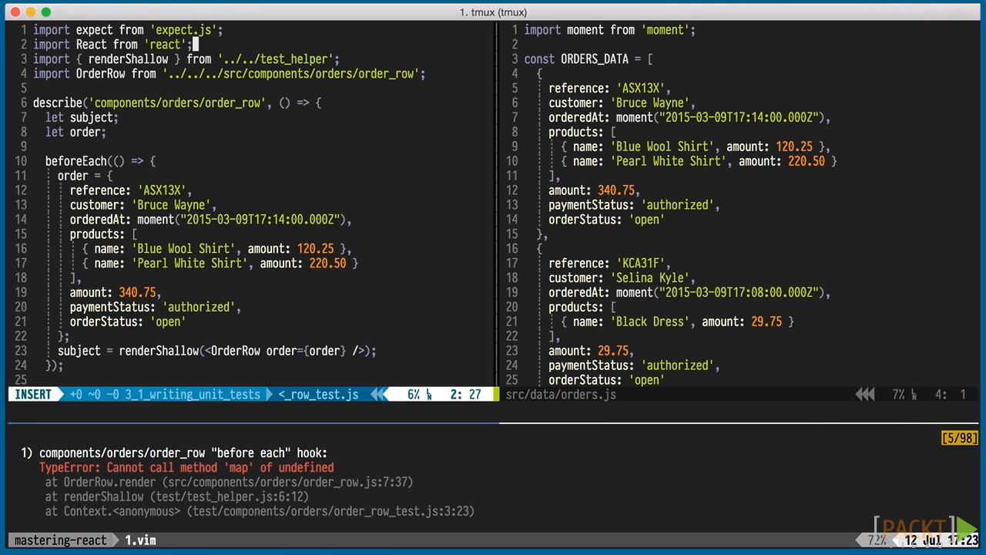
text(import moment from 'moment';)
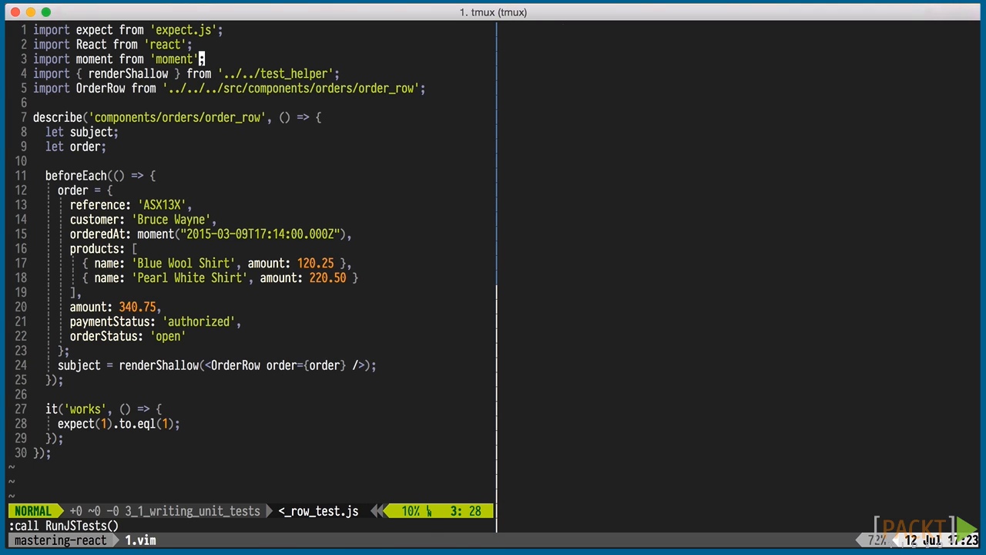
Rename the test 'renders the columns' and log subject.props.children
key(enter)
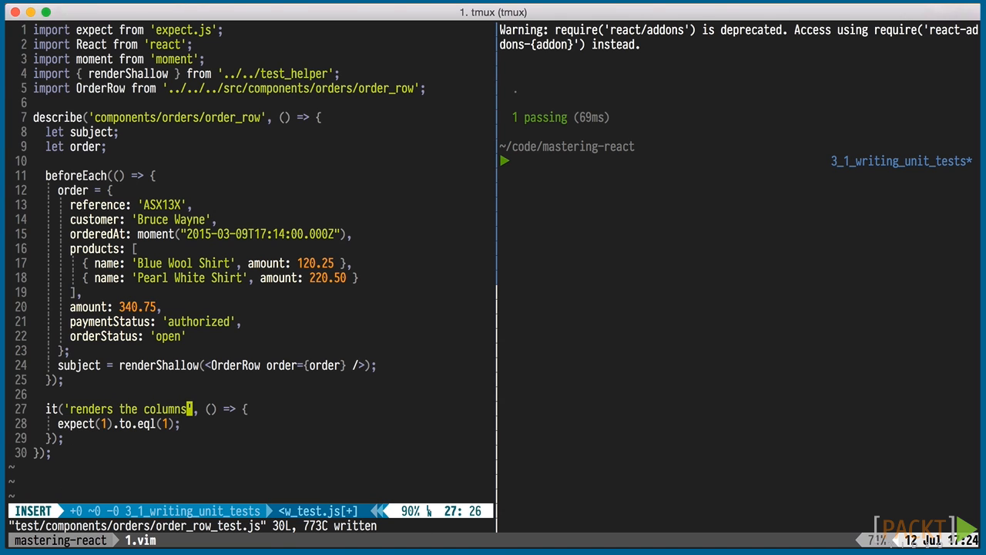
text(console.log(subject);)
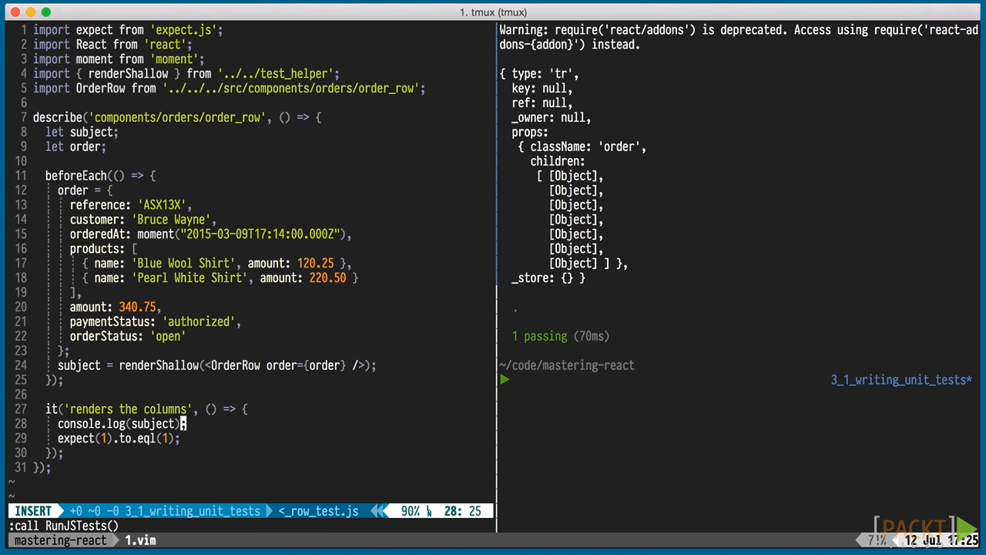
text(.props.children.filter((c) => c.type === 'td)
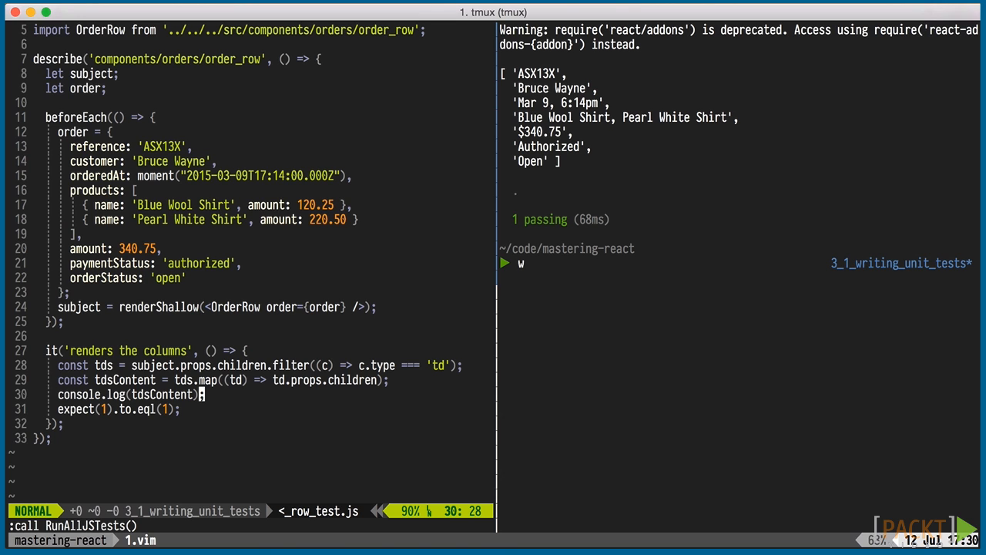
mouse_move(750, 226)
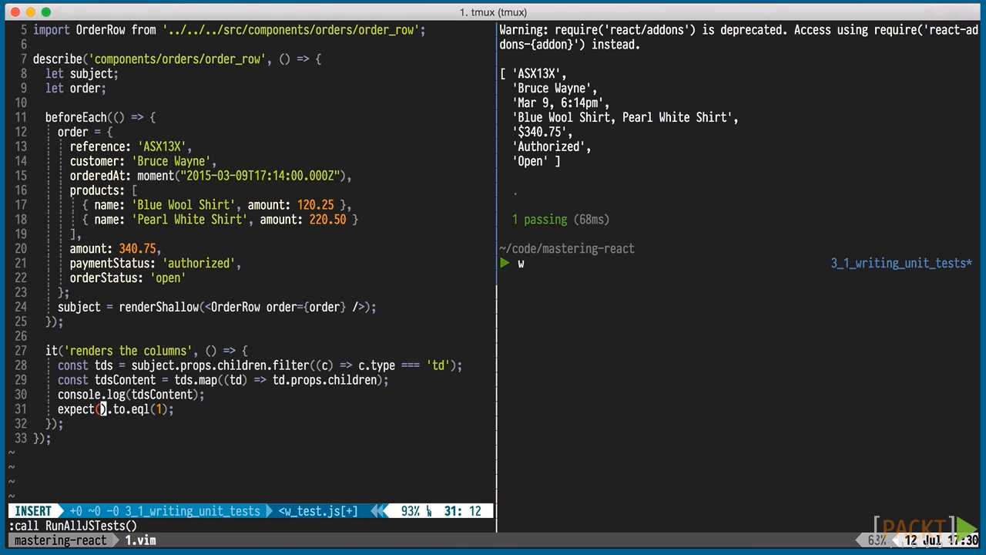
Pass tdsContent into expect() to assert on the seven column values
text(tdsContent)
text('OP')
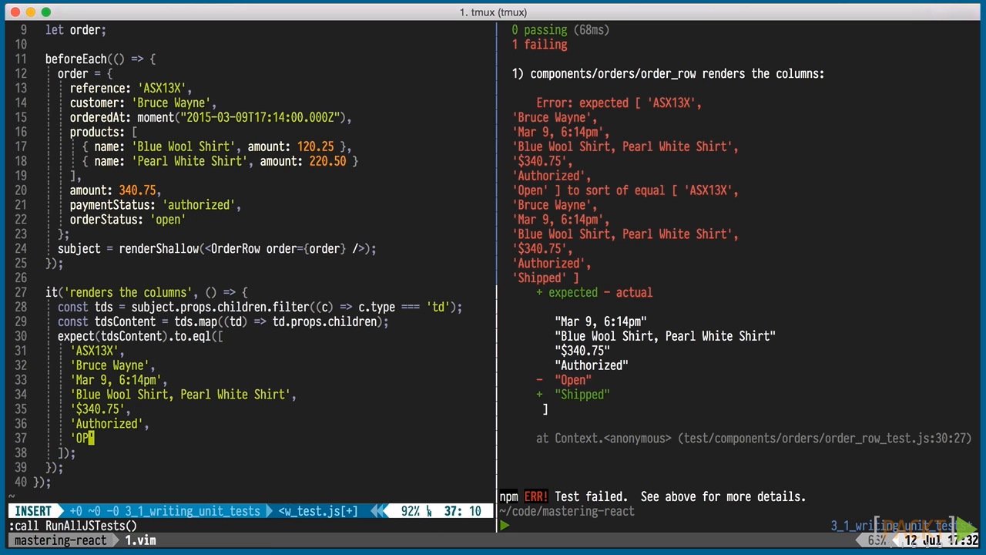
Leave insert mode after changing the last expected column value to 'Open'
key(Escape)
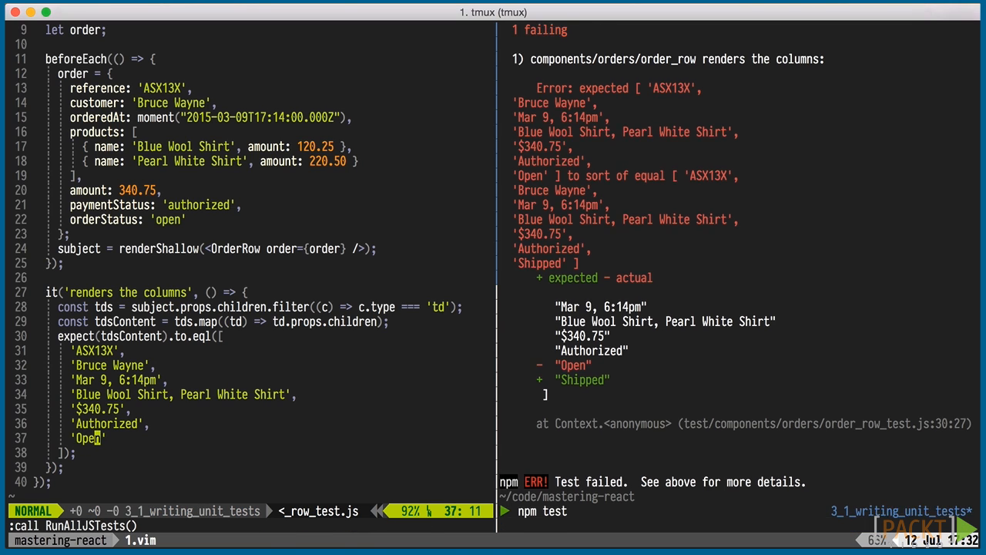